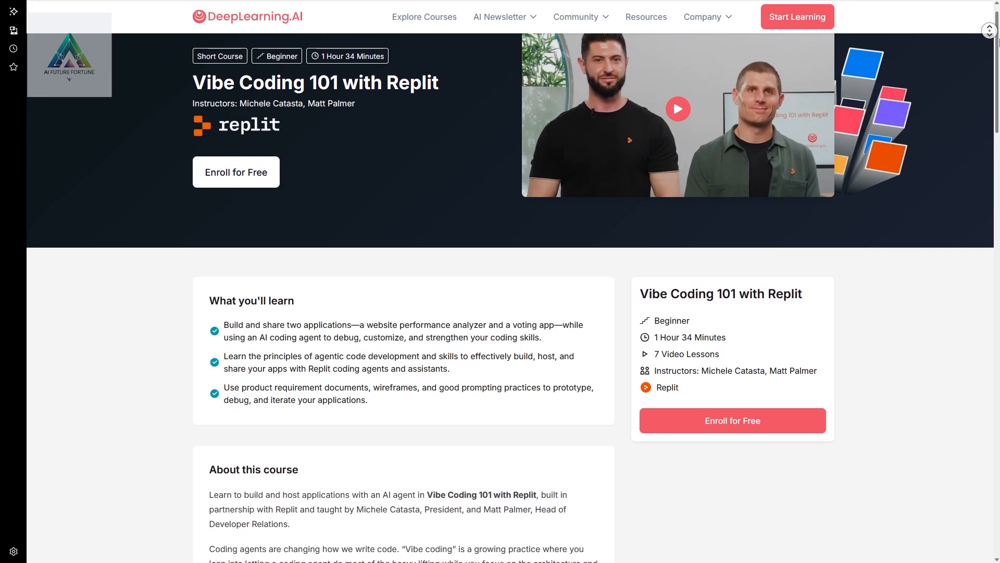
scroll(down, 3)
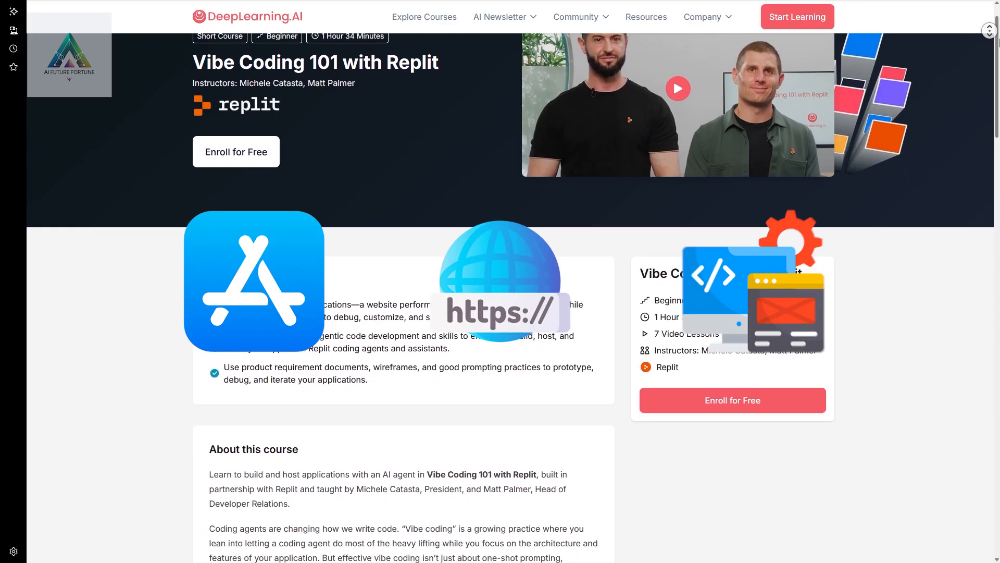
scroll(down, 3)
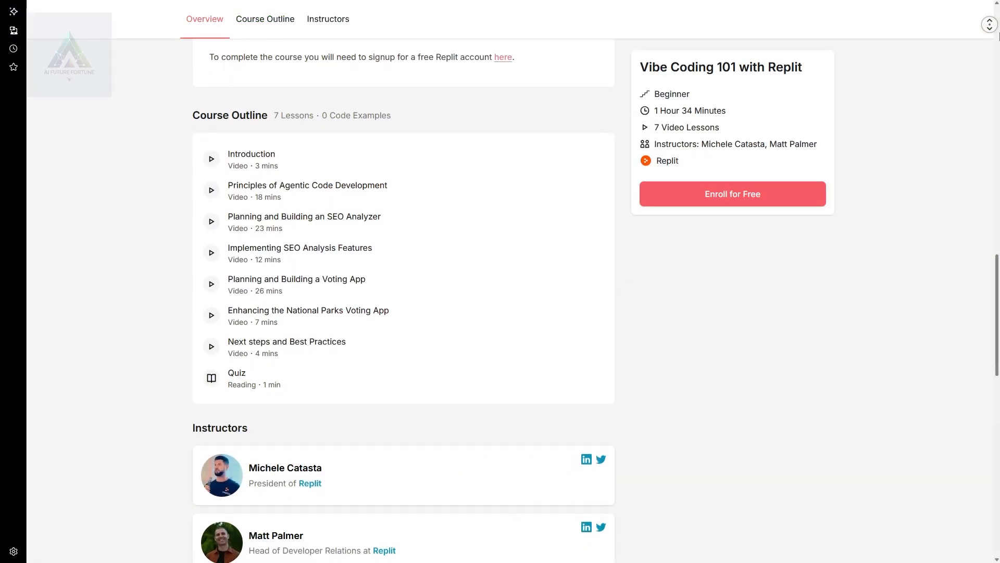
scroll(down, 3)
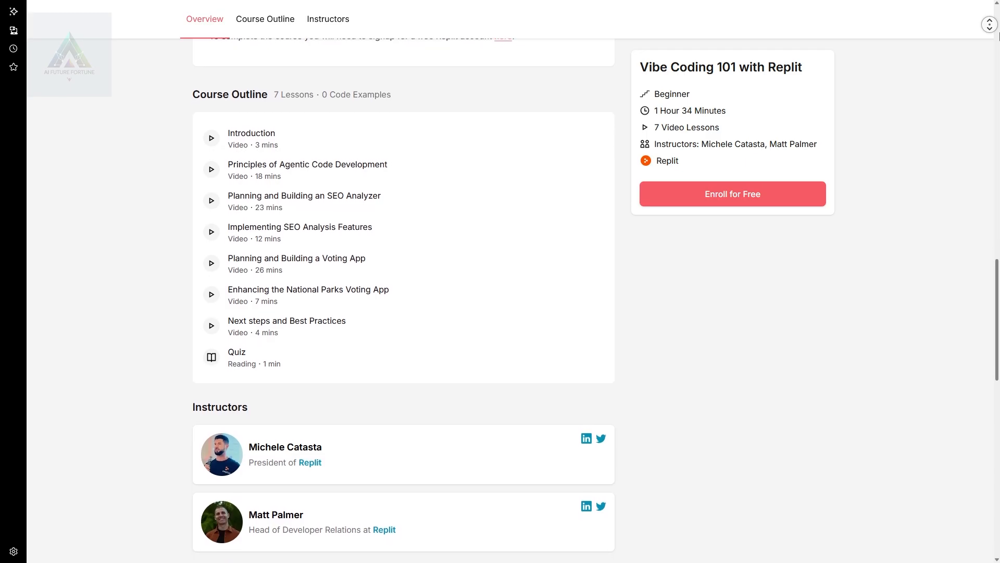